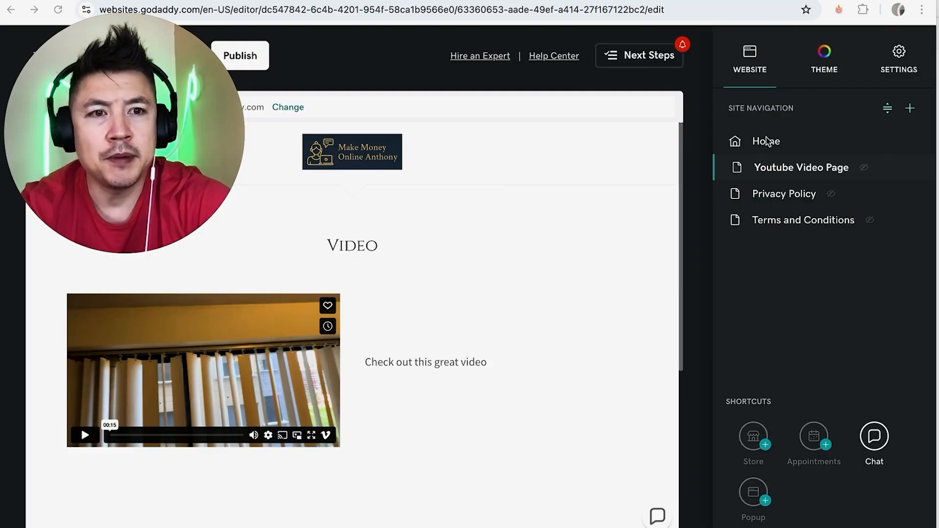
mouse_move(762, 225)
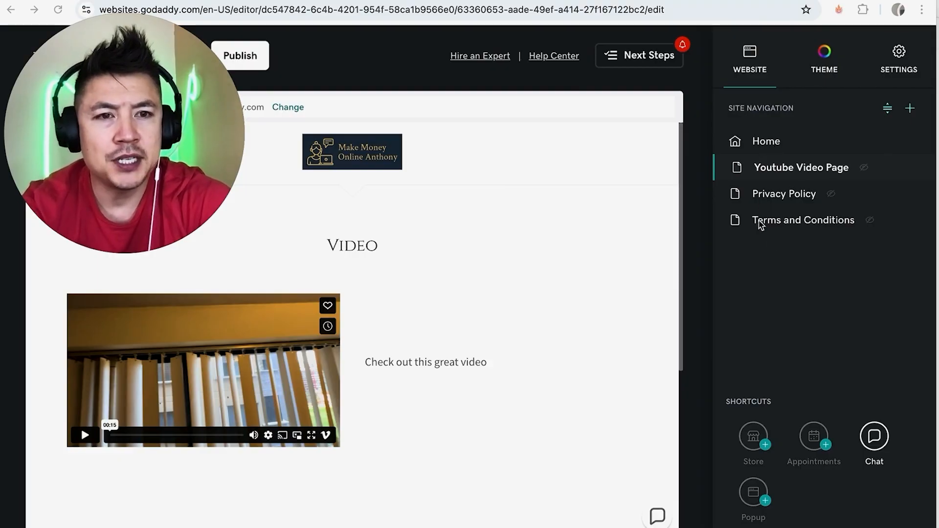
mouse_move(784, 194)
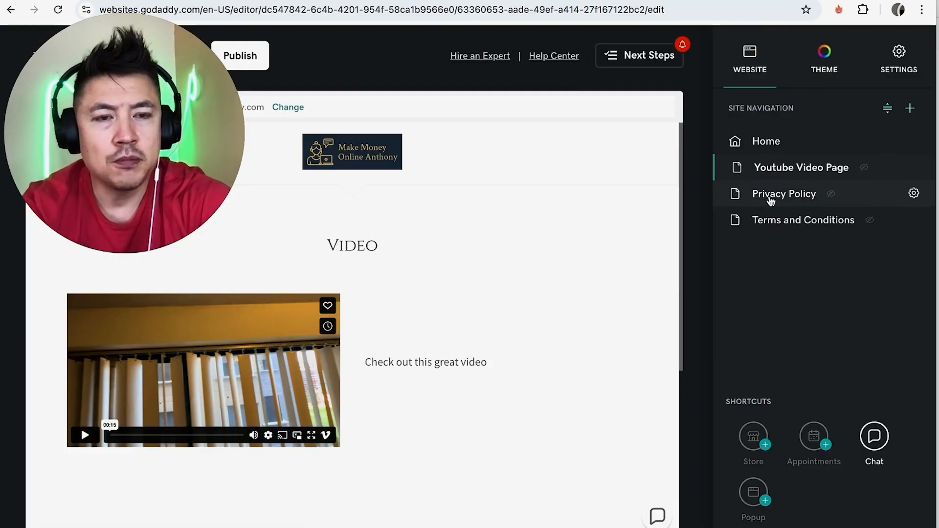
Open the Privacy Policy page from Site Navigation and scroll to its placeholder Privacy Policy section.
click(784, 194)
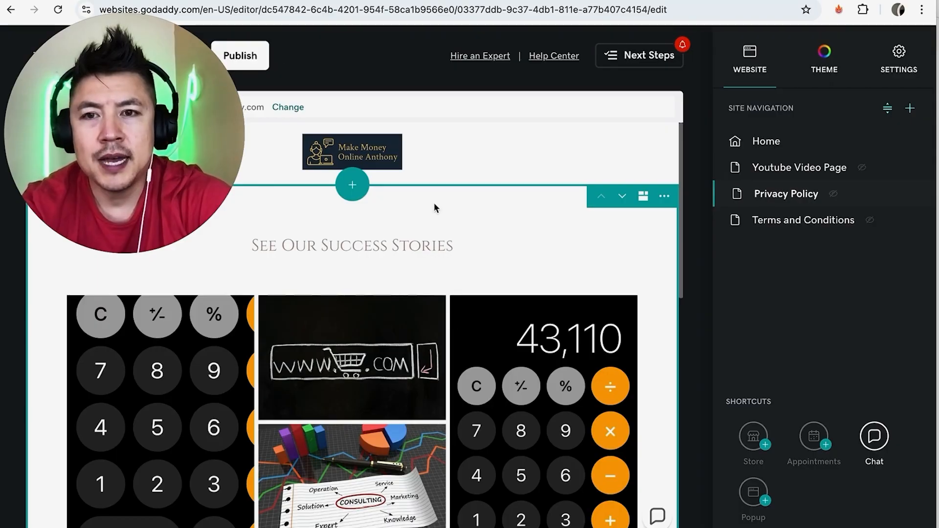
scroll(down, 3)
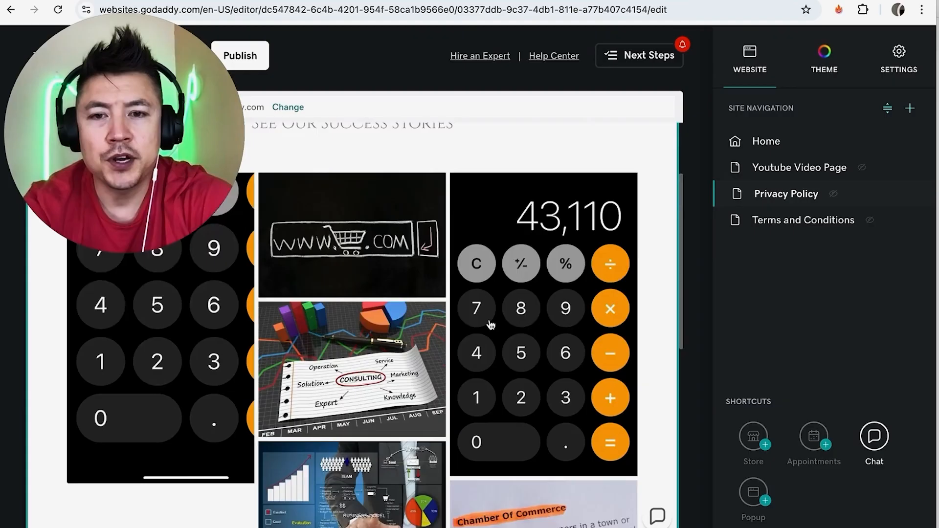
scroll(up, 3)
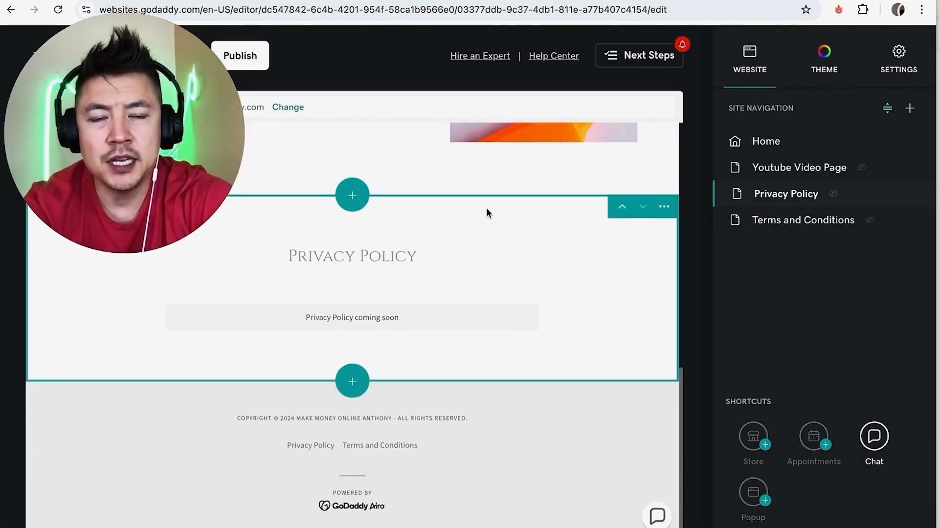
scroll(up, 3)
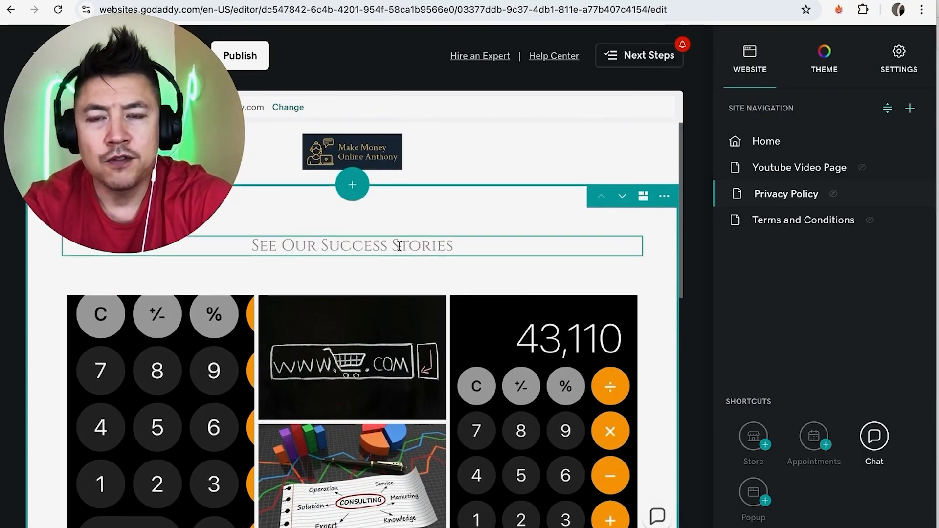
scroll(down, 3)
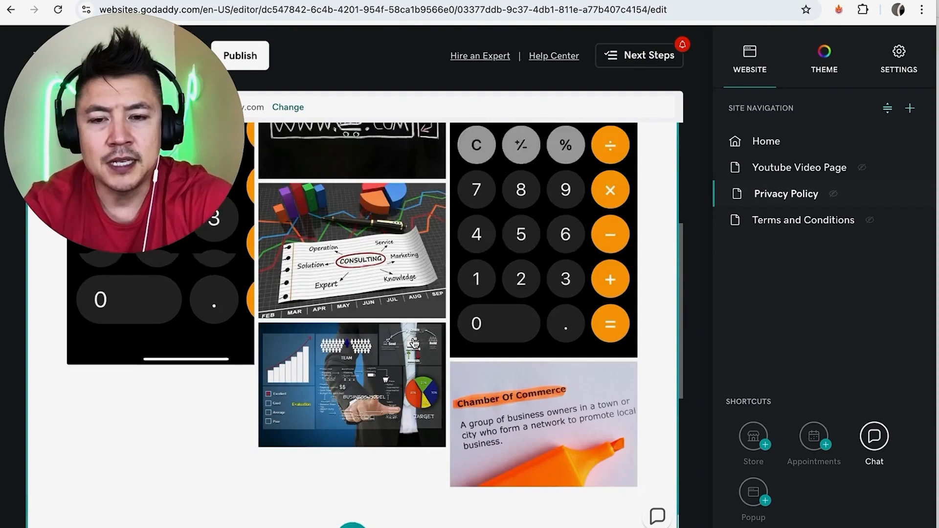
scroll(down, 3)
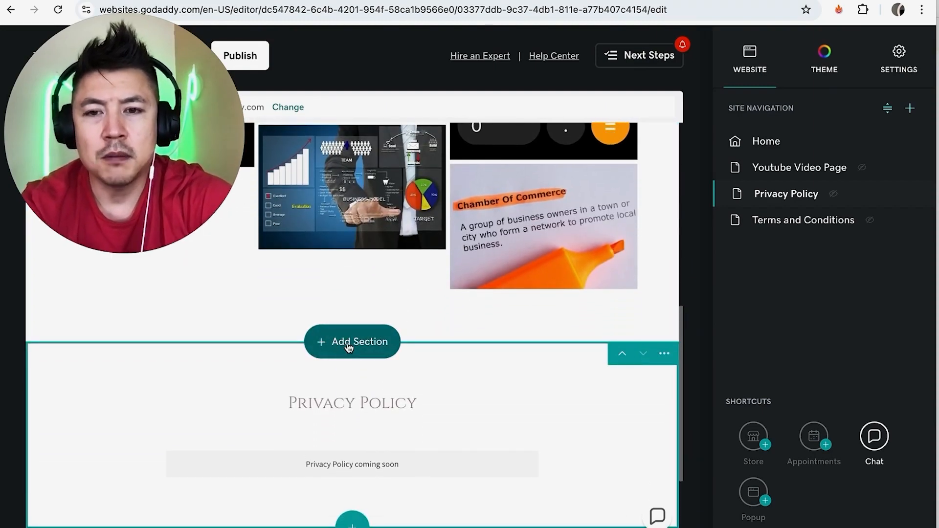
Insert a PDF Viewer section from Files & Web above the Privacy Policy coming soon section.
click(352, 341)
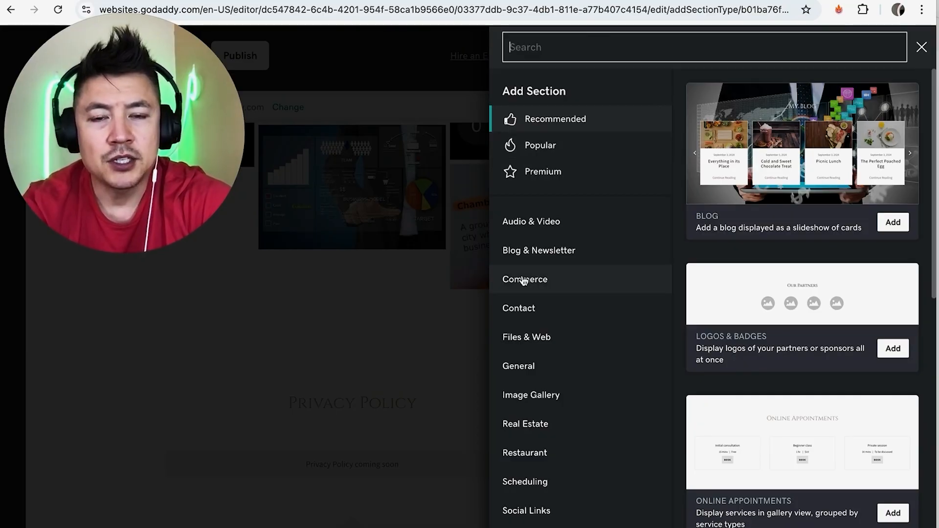
mouse_move(536, 343)
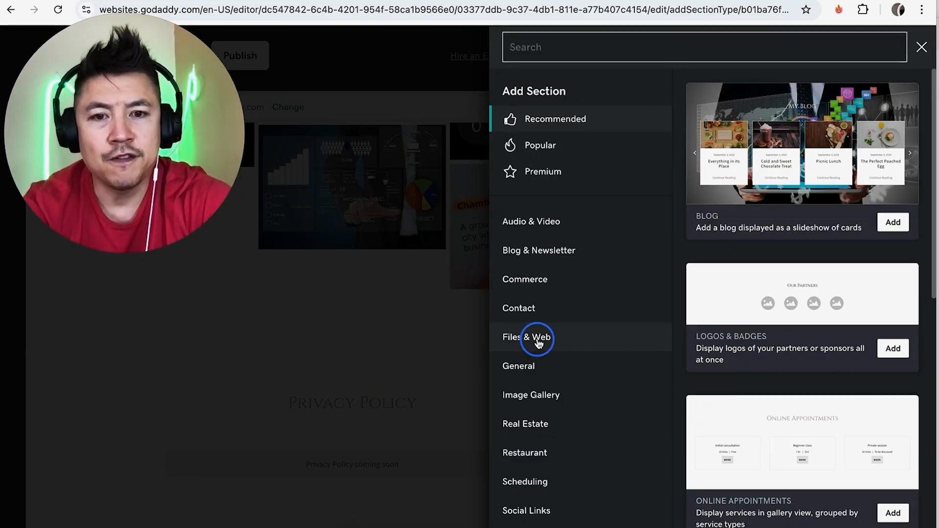
click(526, 337)
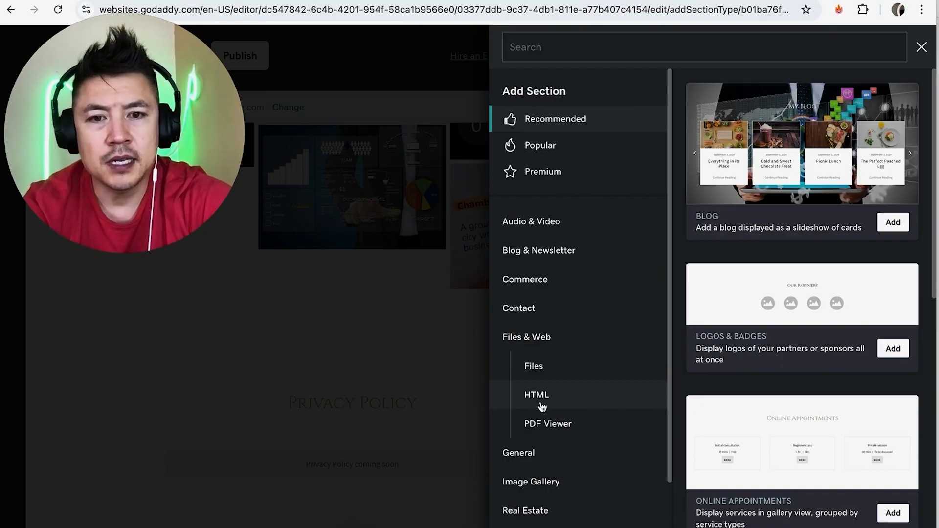
mouse_move(548, 424)
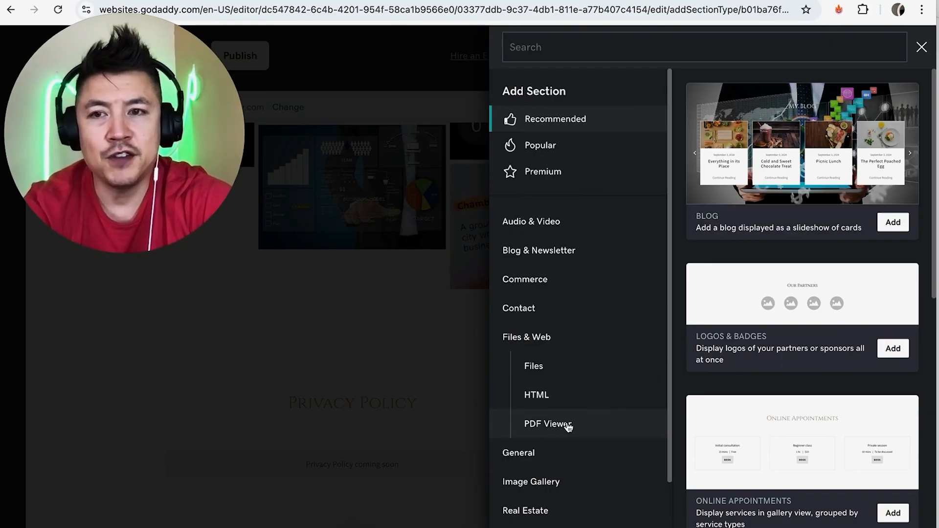
click(548, 423)
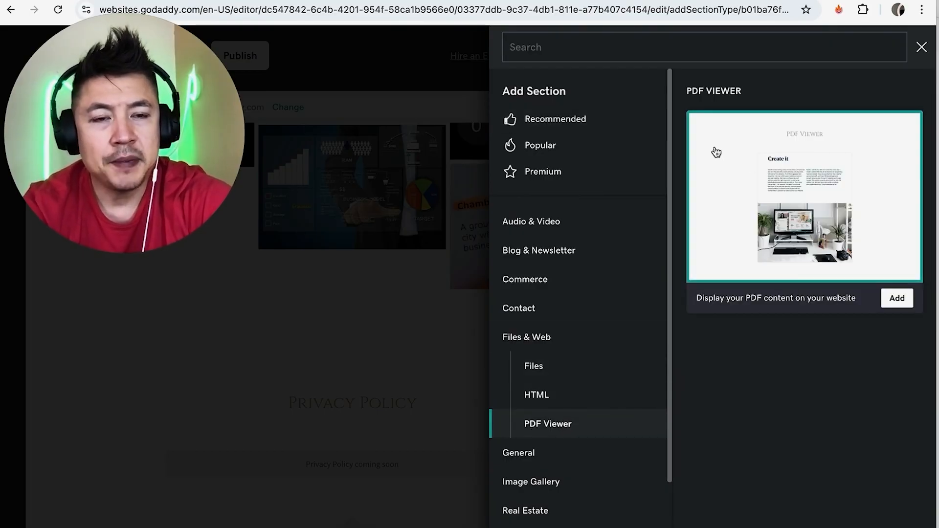
mouse_move(796, 219)
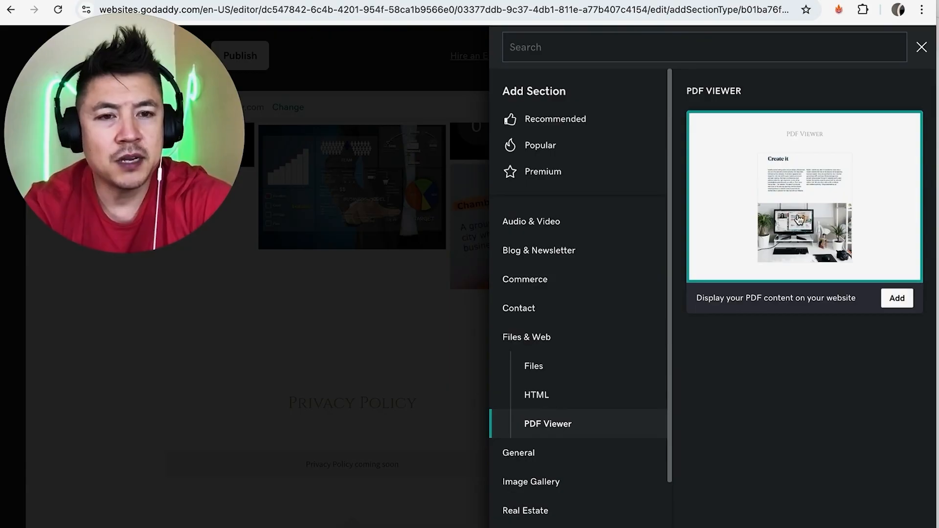
click(897, 297)
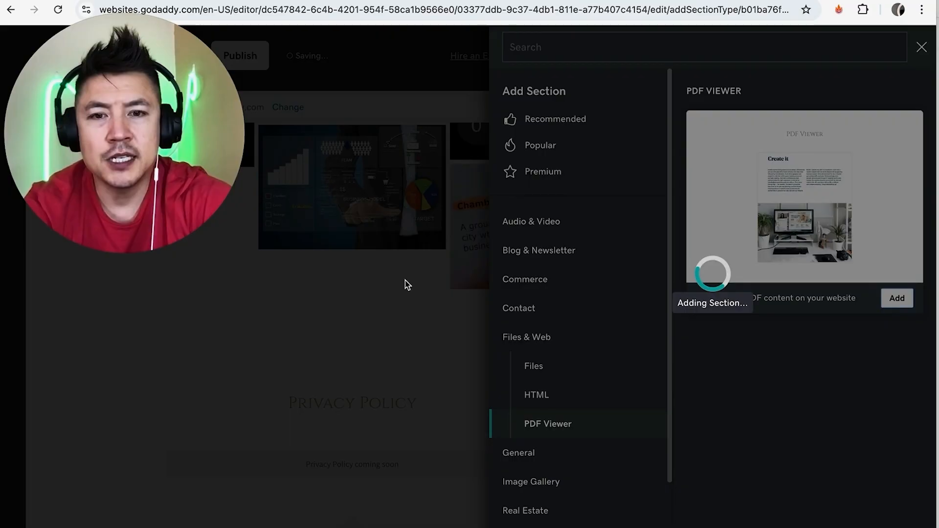
click(898, 299)
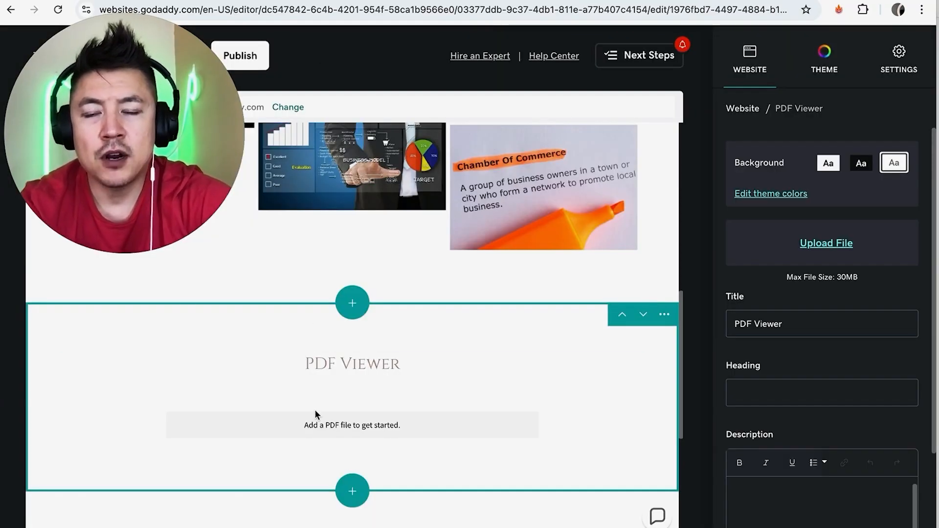
Title the new PDF Viewer section PASSPORT APPLICATION.
click(352, 364)
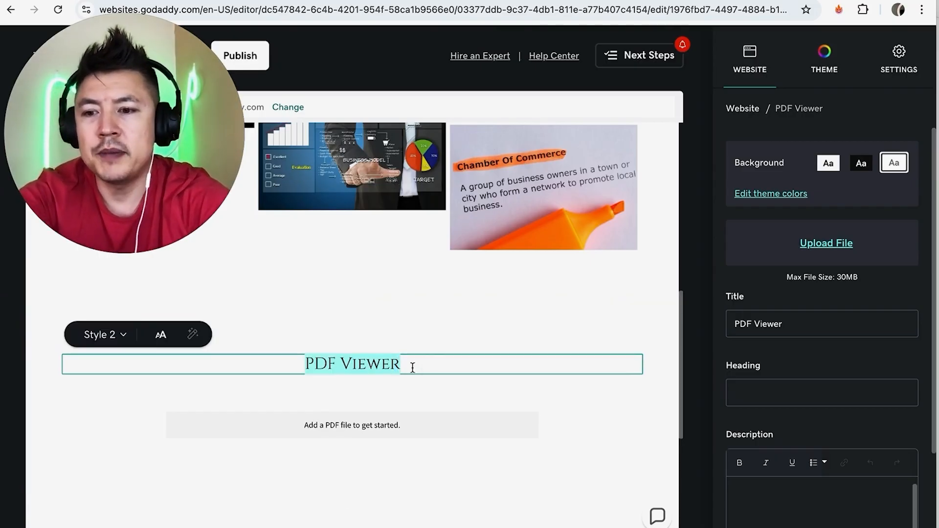
text(PASSPORT APPLICATION)
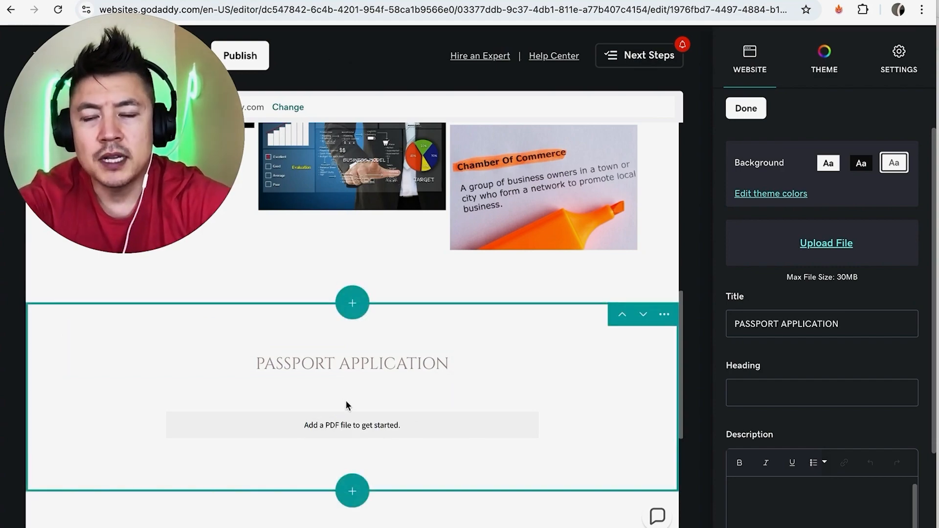
mouse_move(714, 303)
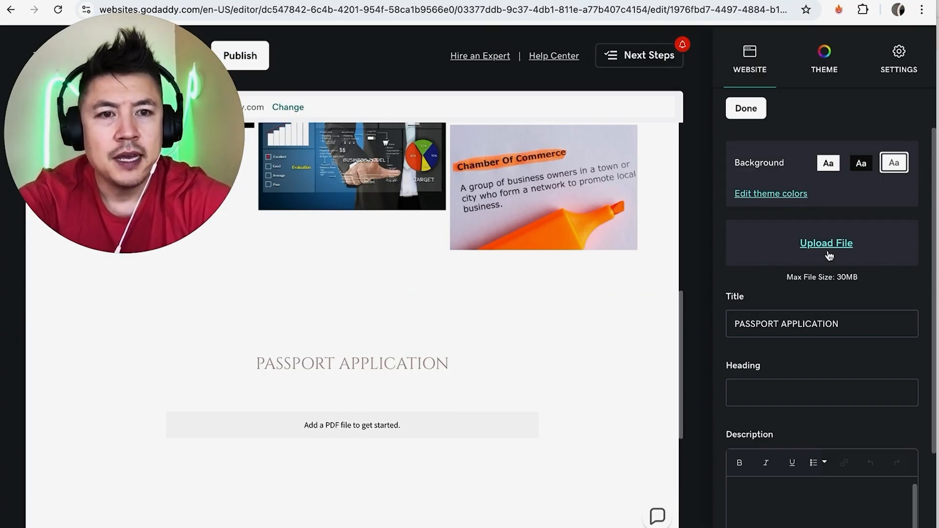
Upload passport application blank.pdf from the computer and insert it into the PASSPORT APPLICATION section.
click(826, 243)
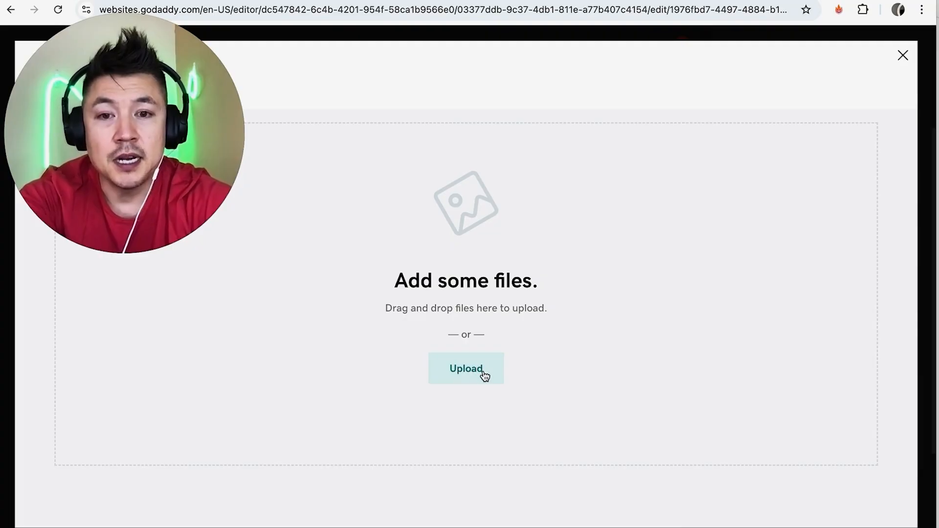
click(465, 369)
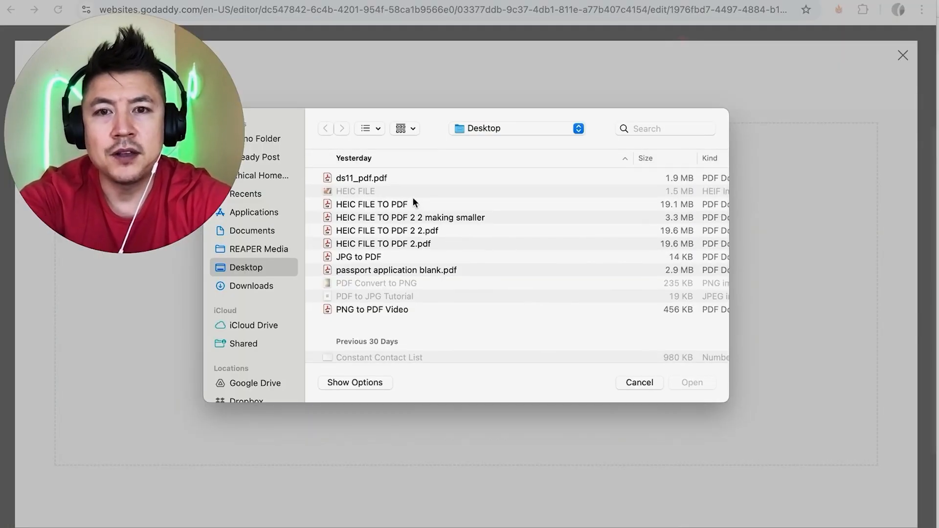
scroll(down, 3)
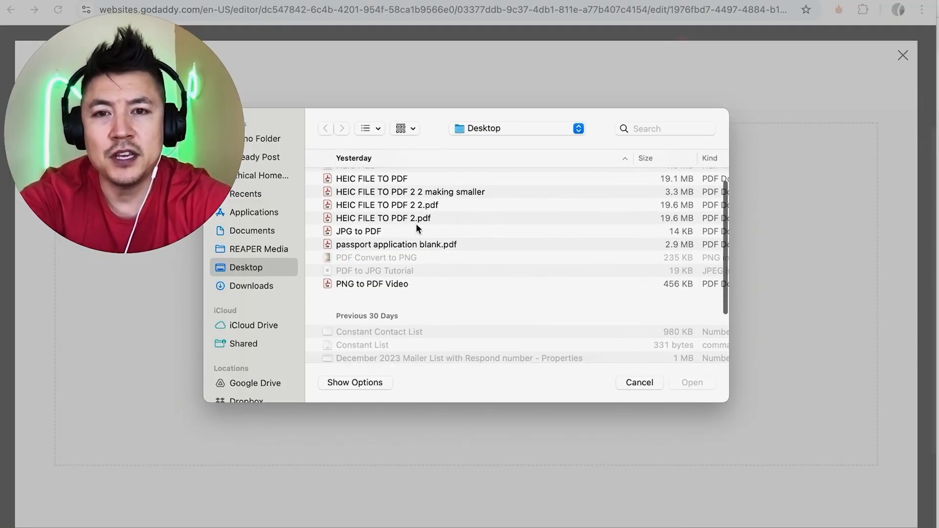
scroll(up, 3)
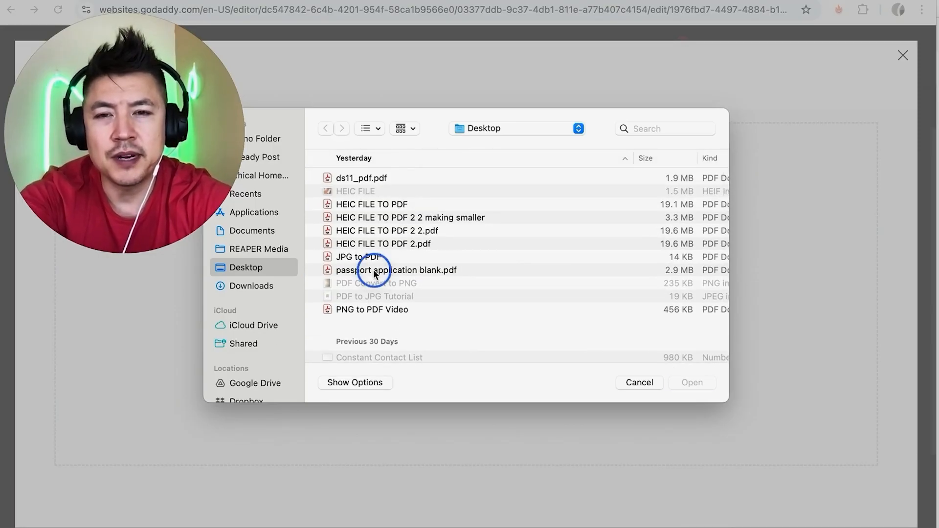
double_click(399, 270)
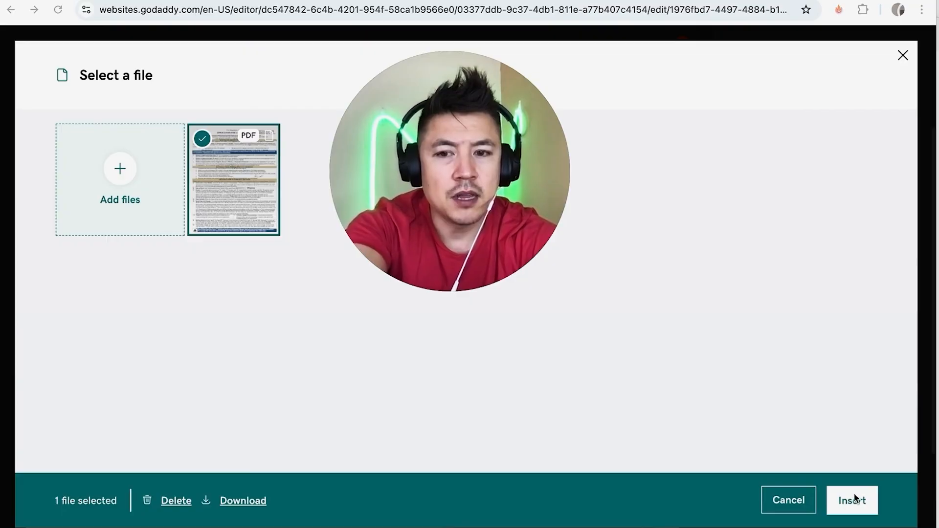
click(852, 500)
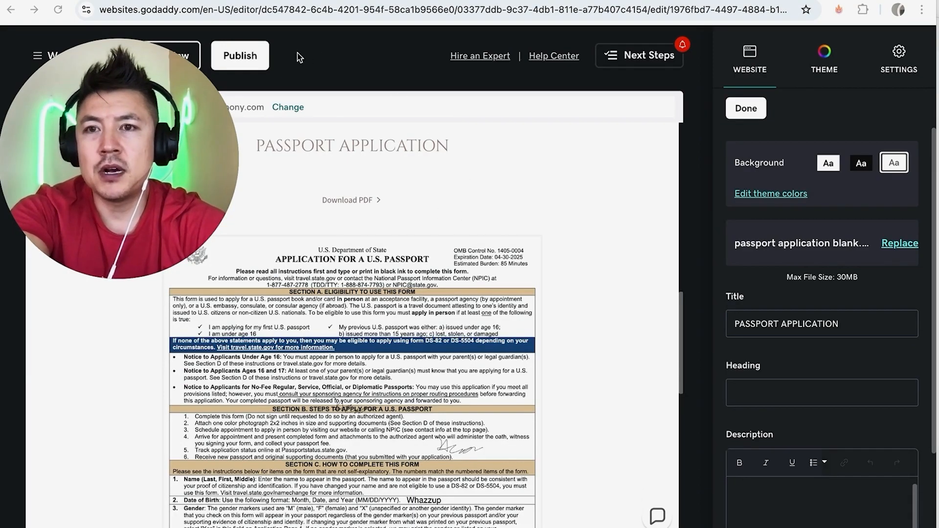
Publish the site and dismiss the 'Your site is live' announcement.
click(240, 55)
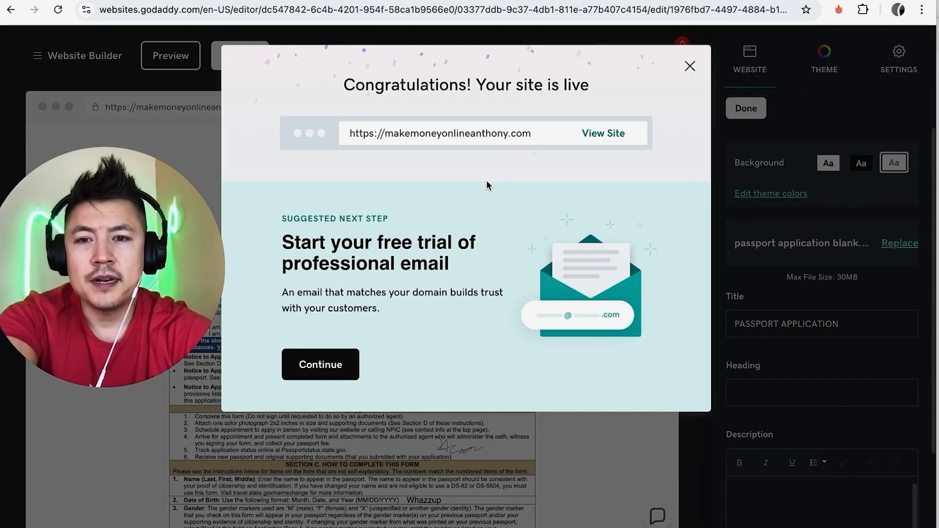
mouse_move(547, 279)
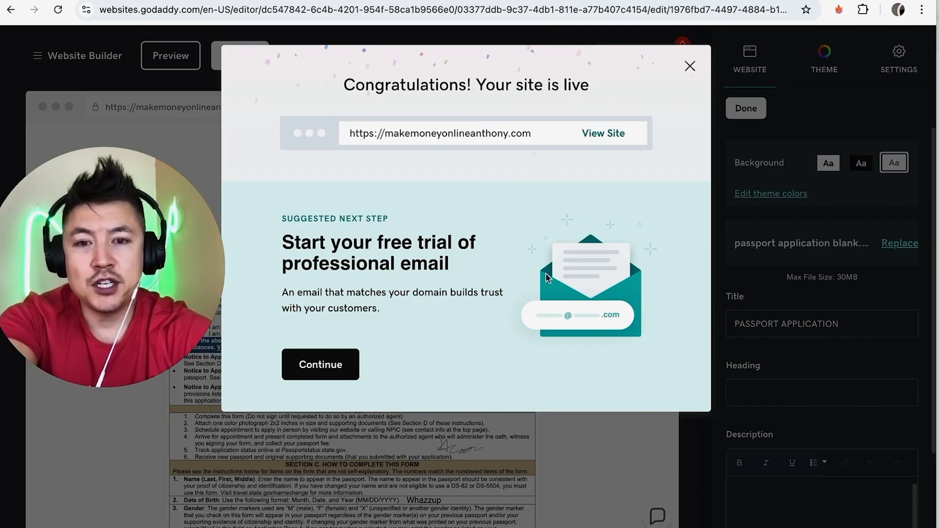
mouse_move(690, 66)
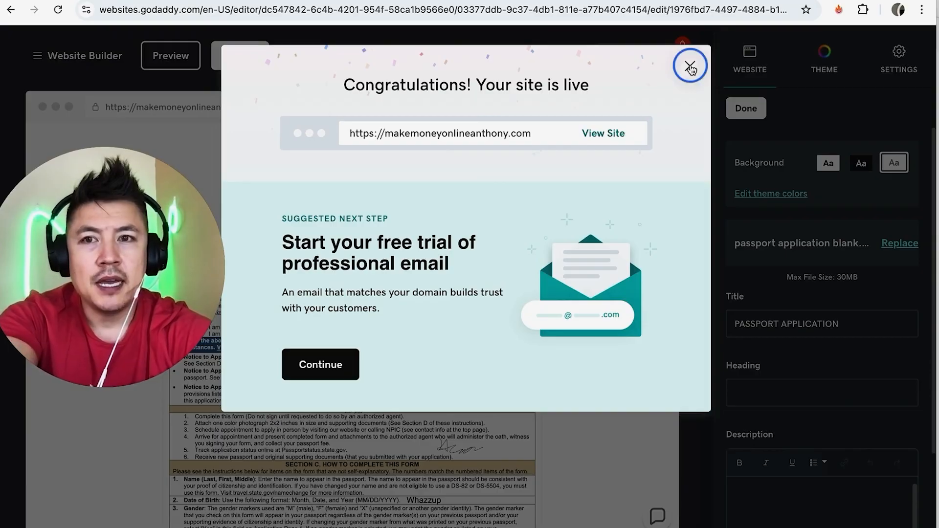
click(690, 64)
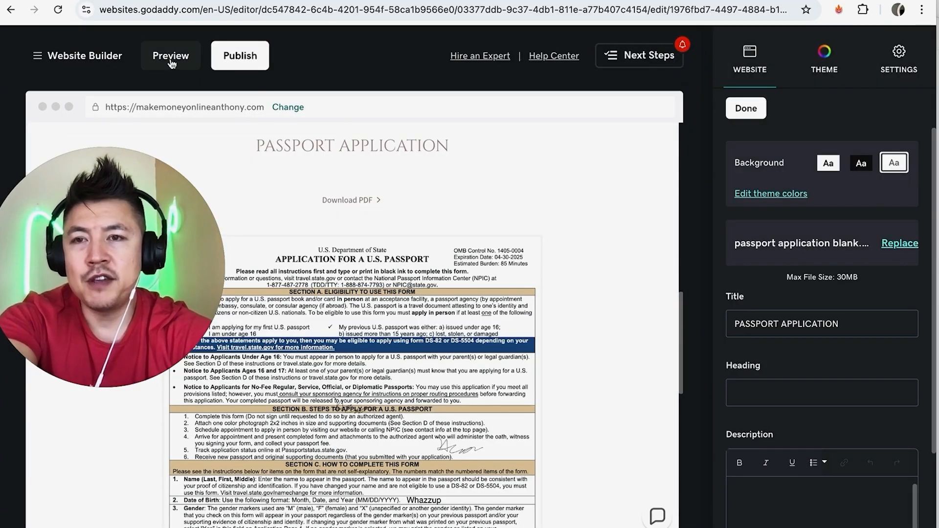
Preview the site, reach the passport application viewer and open the PDF as its own document.
click(170, 55)
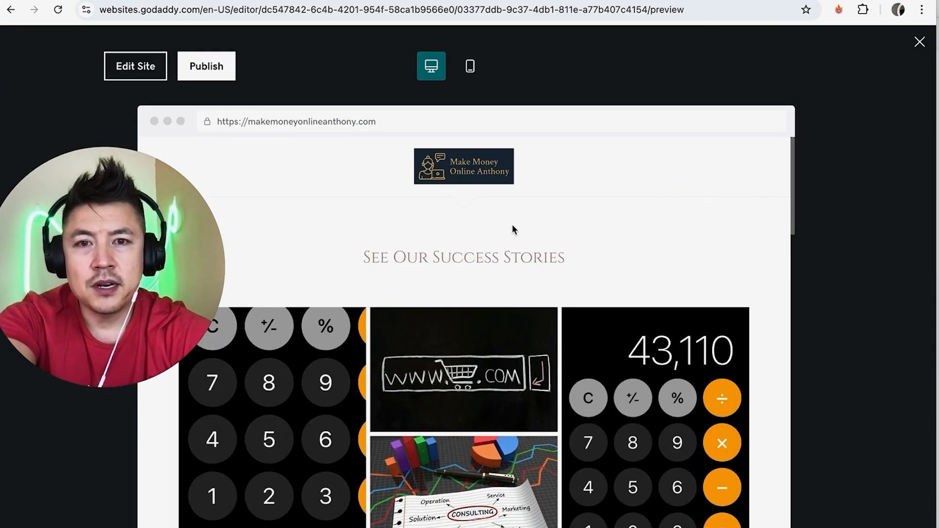
scroll(down, 3)
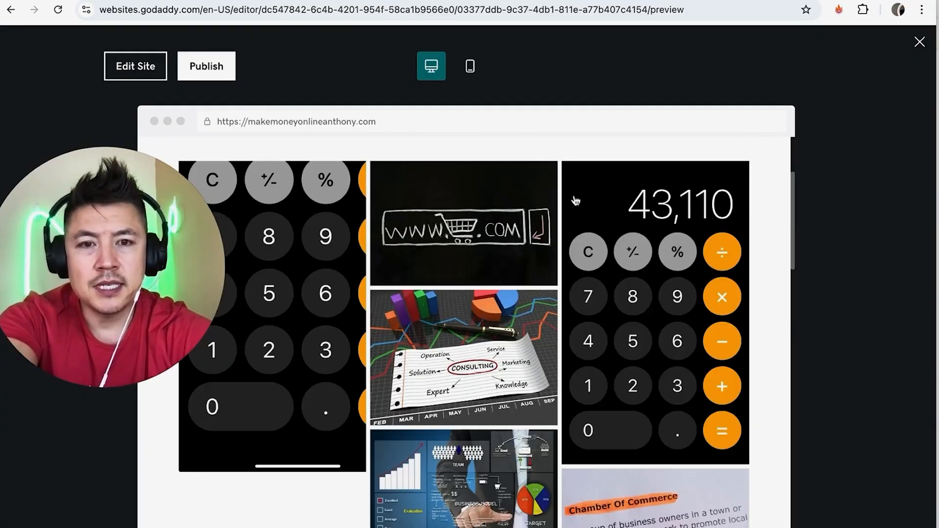
scroll(down, 3)
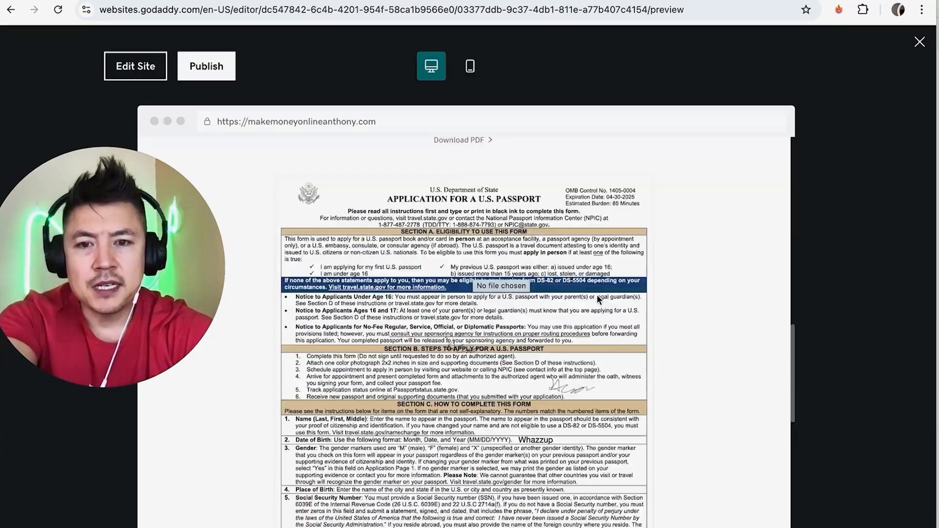
click(459, 140)
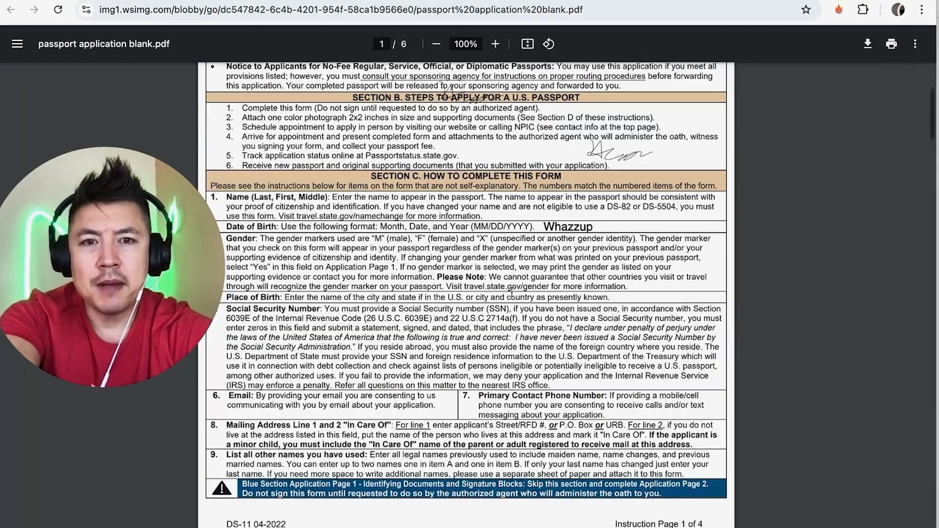
scroll(up, 3)
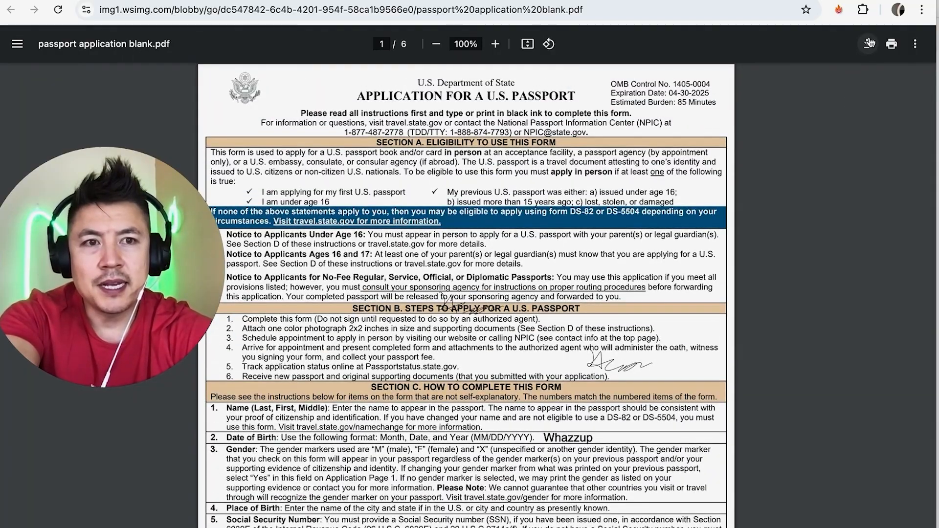